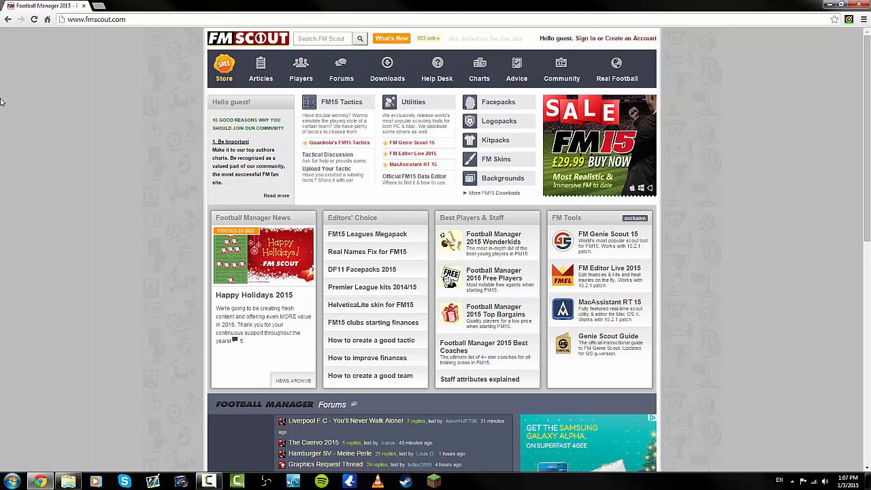
mouse_move(6, 33)
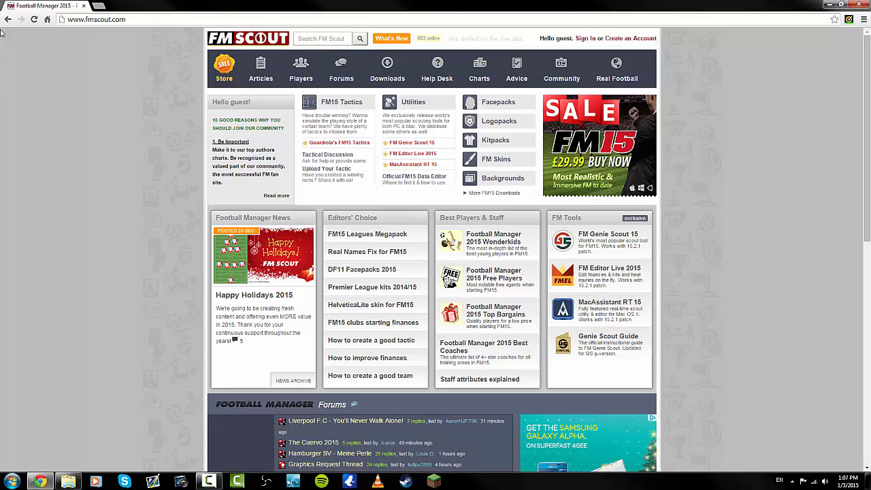
mouse_move(132, 32)
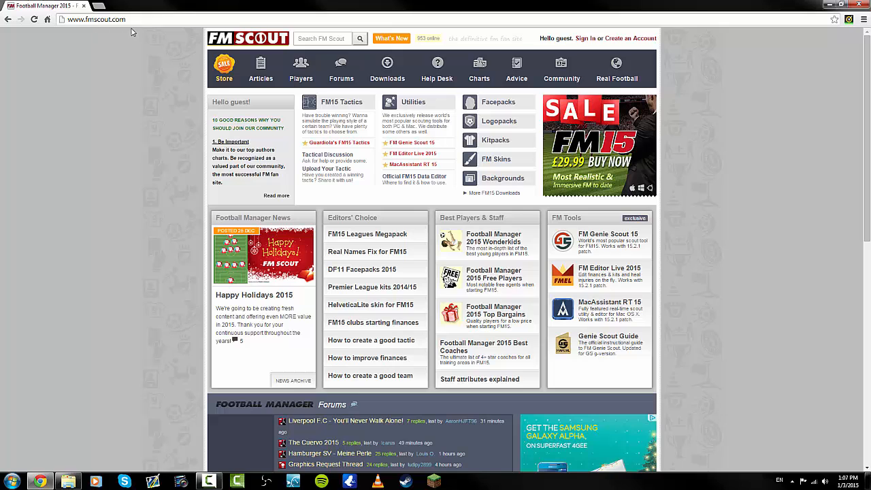
mouse_move(82, 160)
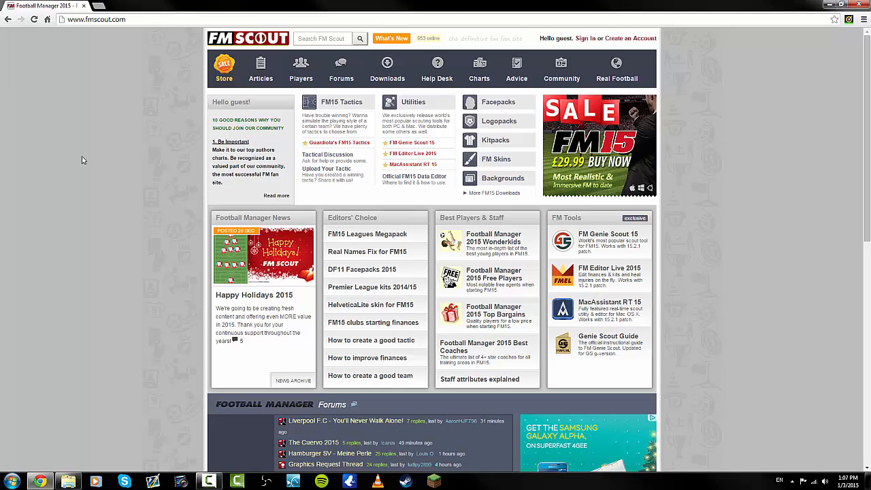
mouse_move(112, 159)
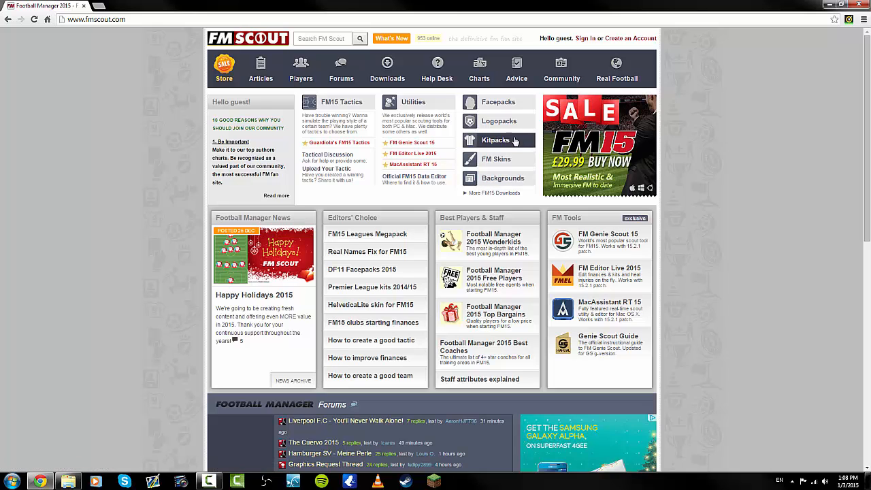
mouse_move(513, 94)
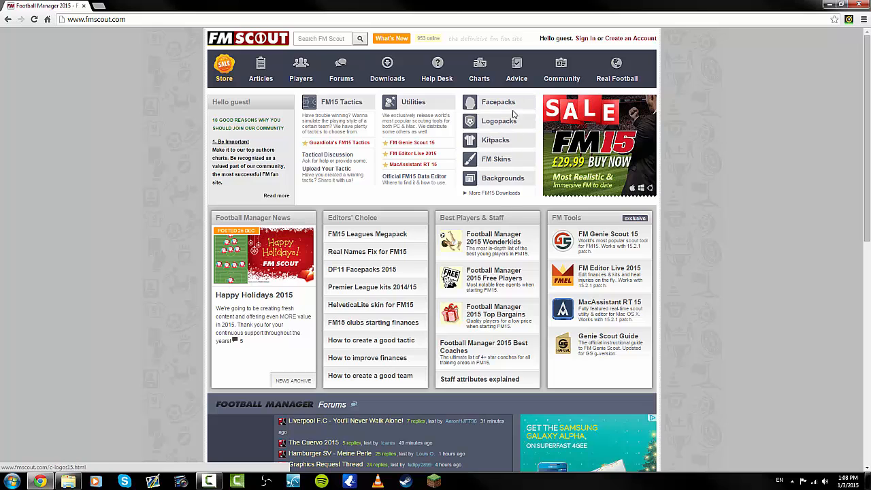
Browse FM Scout's FM 2015 facepacks and open the Cut Out Player Faces Facepack page
left_click(498, 101)
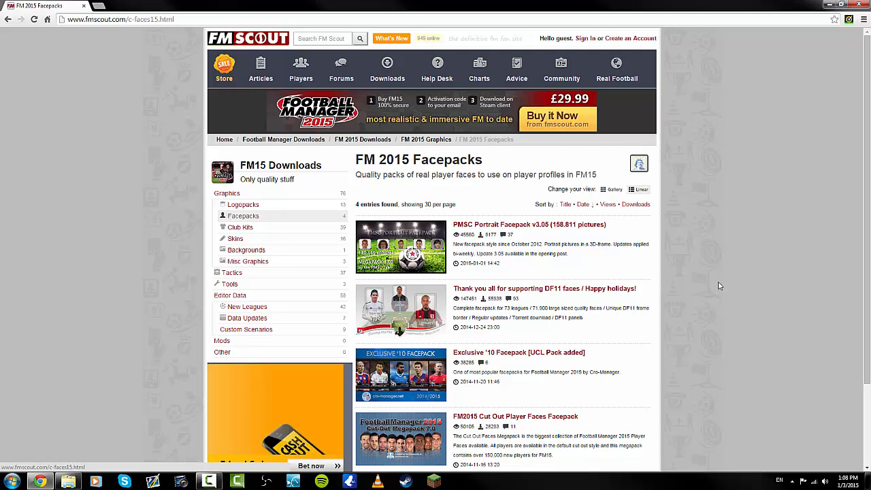
scroll("down", 3)
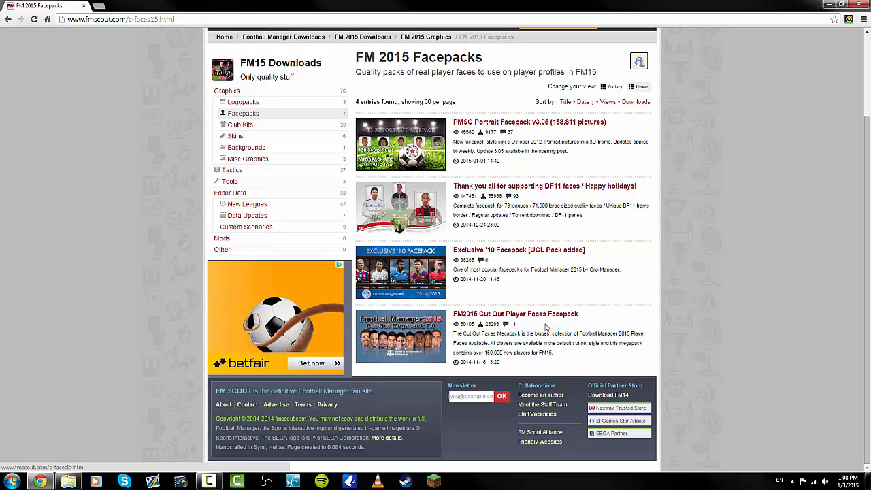
mouse_move(514, 328)
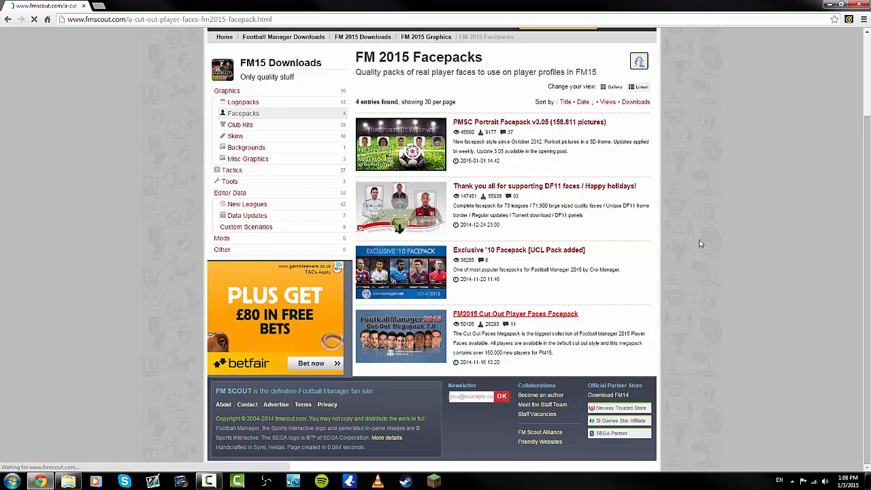
left_click(513, 314)
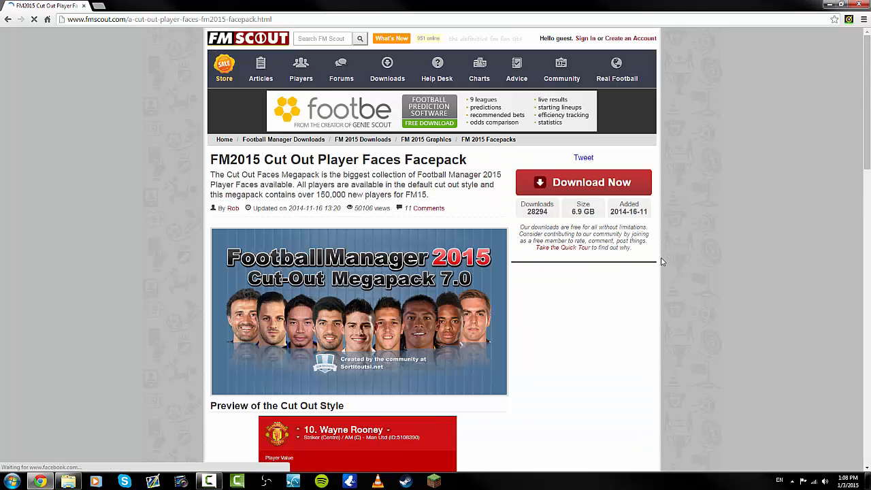
scroll("down", 3)
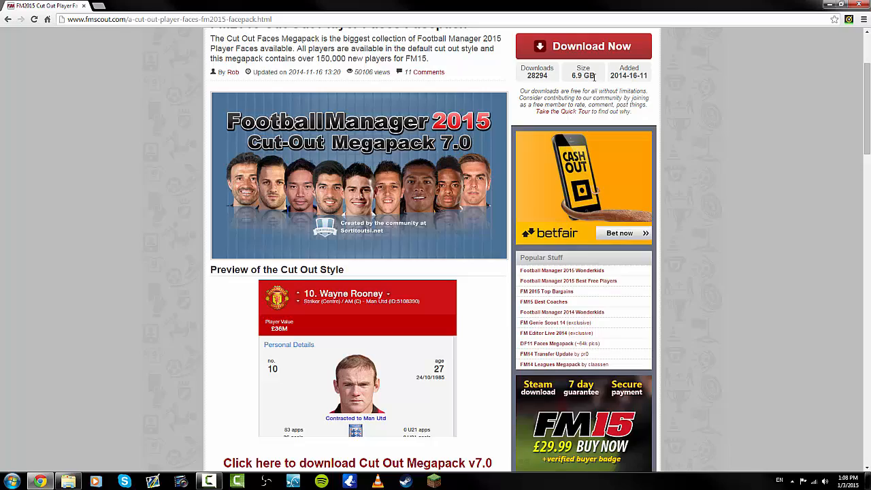
scroll("down", 3)
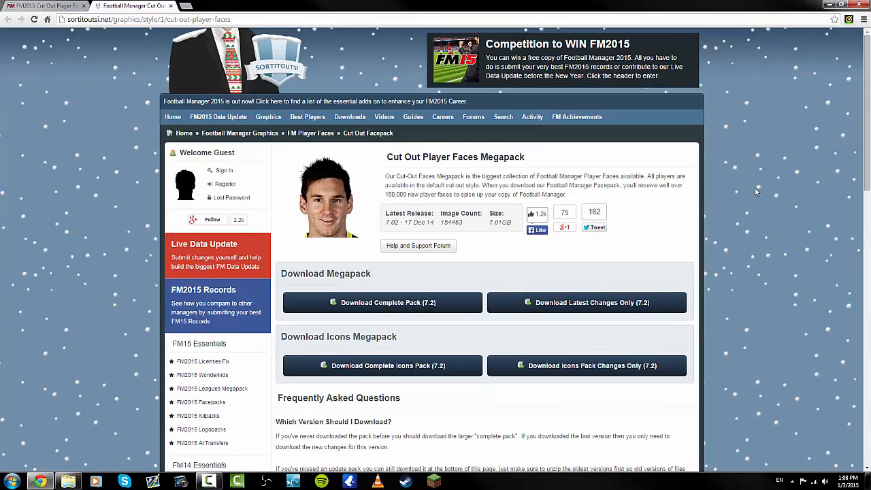
Pick the uploaded.net free mirror for sortitoutsi_cutout_megapack_7.02_changes.rar
scroll("down", 3)
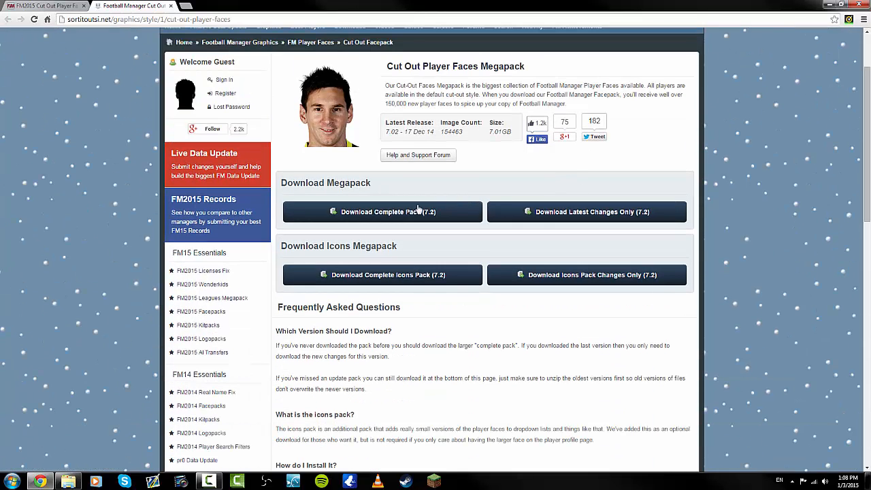
mouse_move(474, 223)
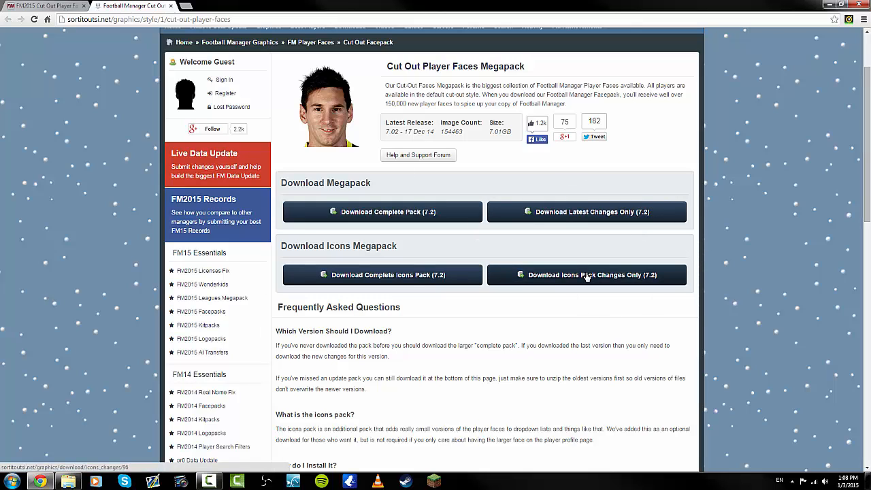
mouse_move(109, 250)
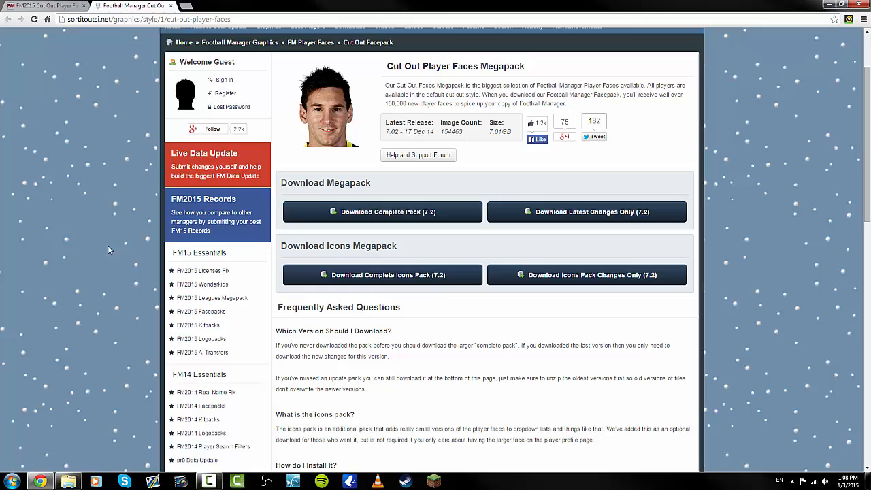
mouse_move(262, 75)
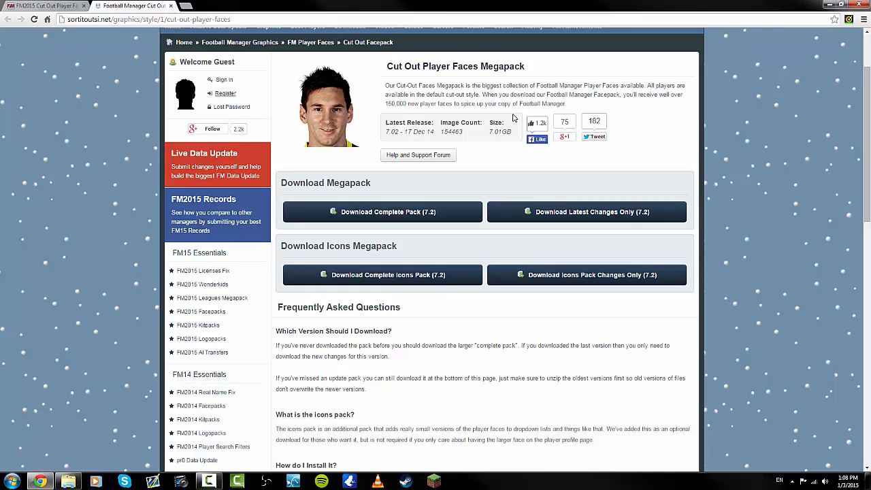
mouse_move(739, 6)
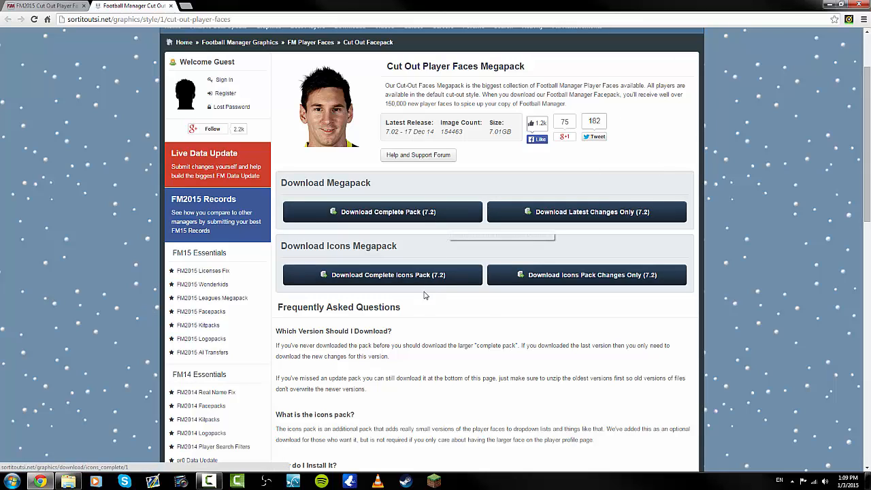
mouse_move(446, 212)
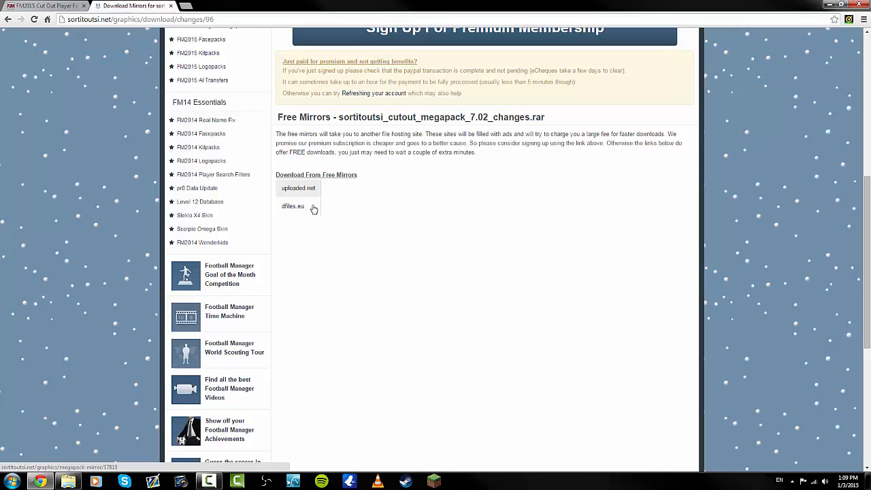
mouse_move(315, 194)
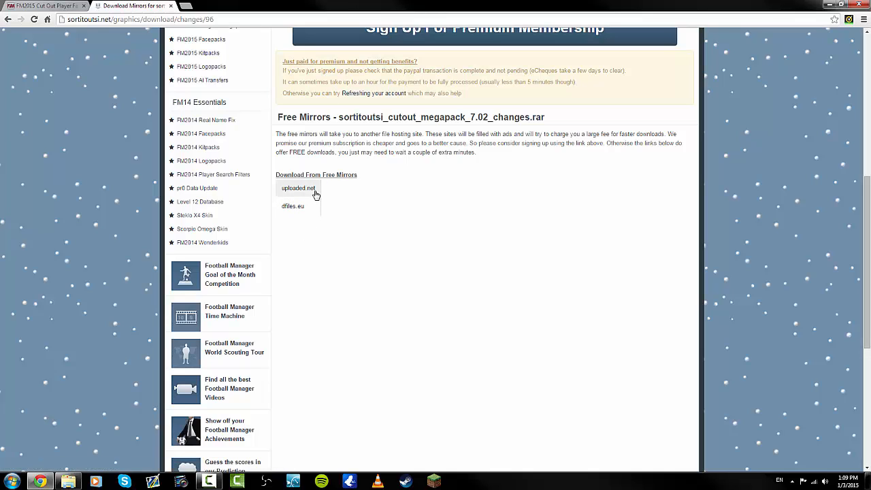
left_click(298, 188)
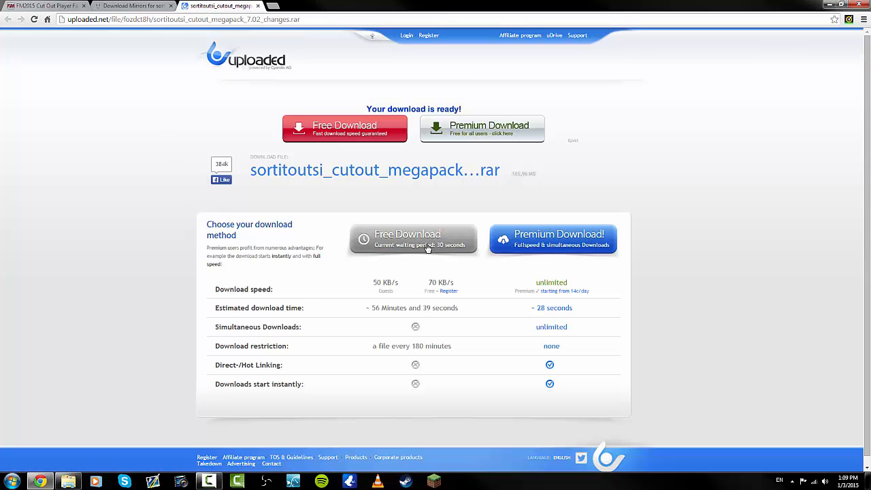
mouse_move(463, 251)
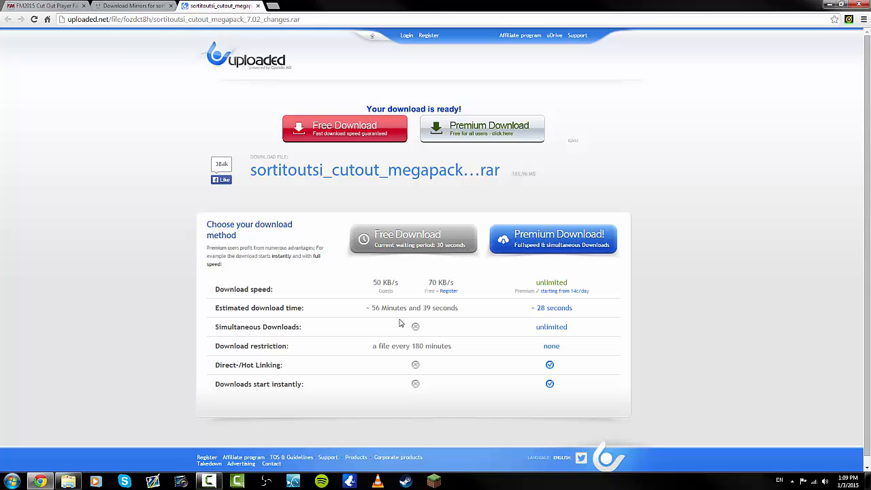
Start uploaded.net's free download with captcha '168', then cancel it in Chrome
left_click(413, 238)
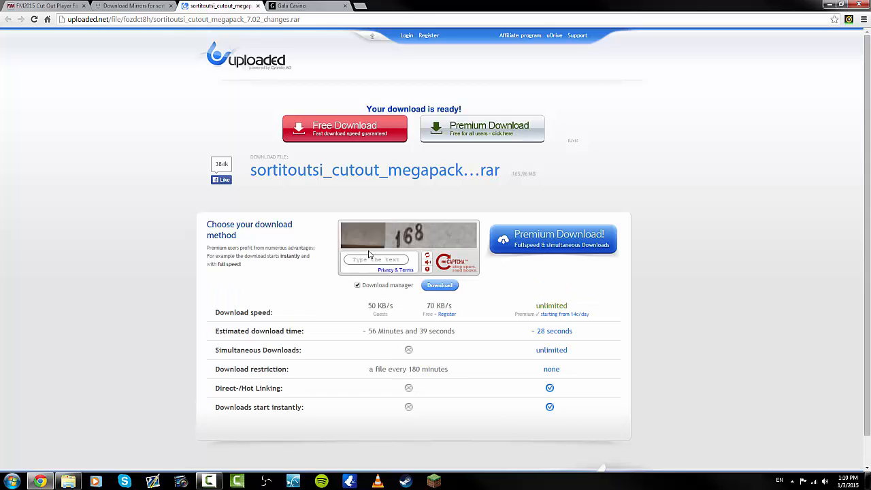
type("168")
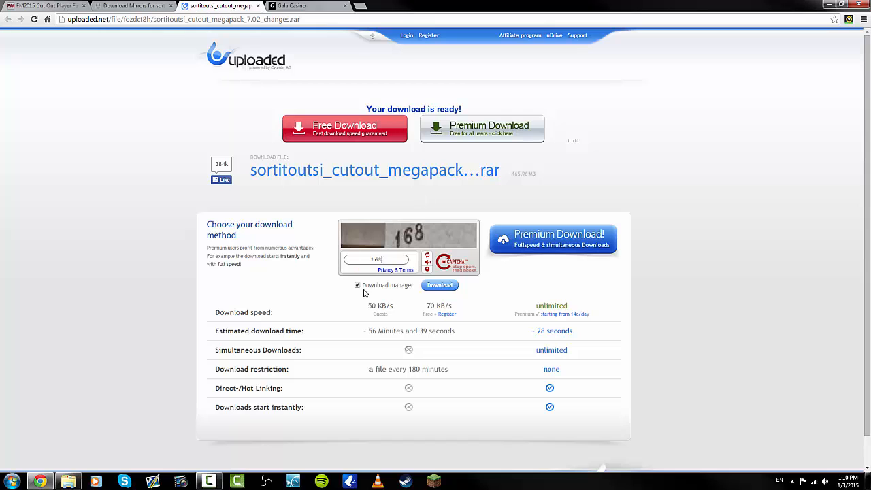
left_click(356, 285)
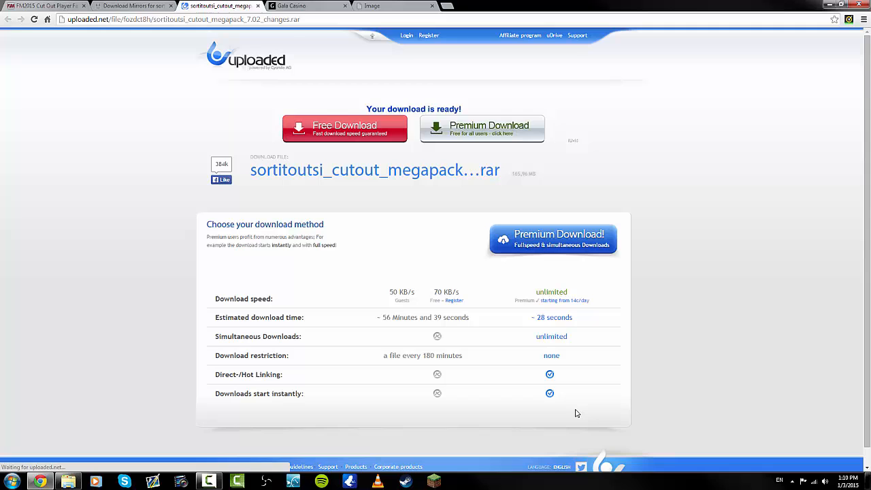
left_click(345, 129)
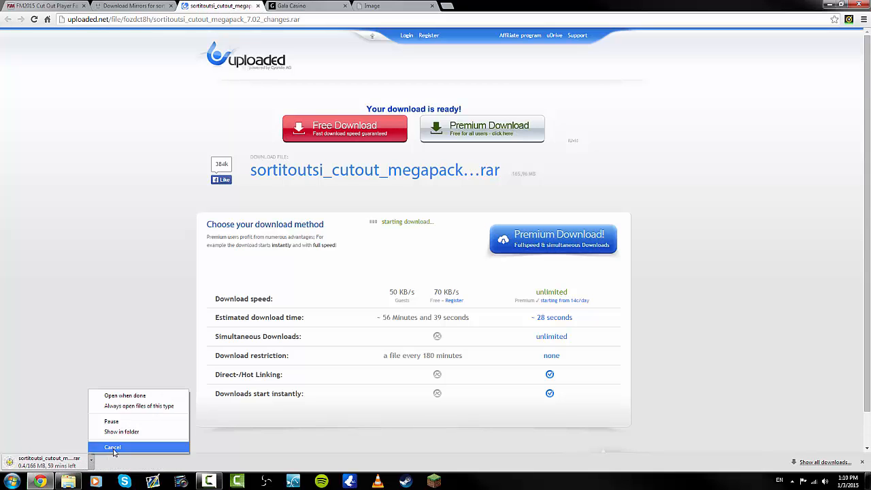
left_click(112, 446)
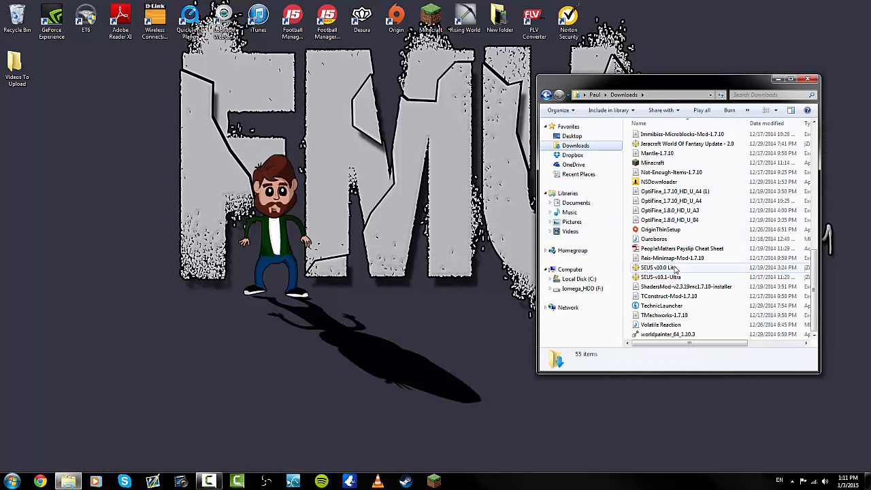
Navigate Documents > Sports Interactive > Football Manager 2015 > graphics in Explorer
double_click(656, 268)
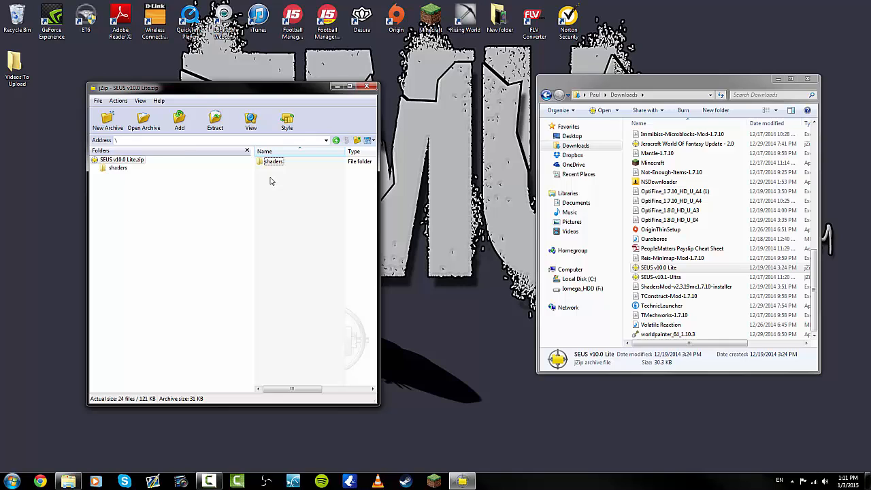
mouse_move(292, 189)
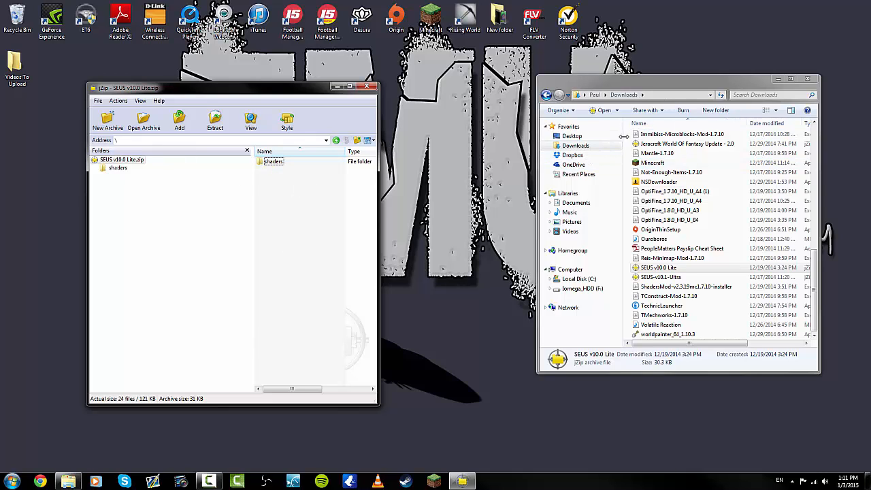
left_click(576, 202)
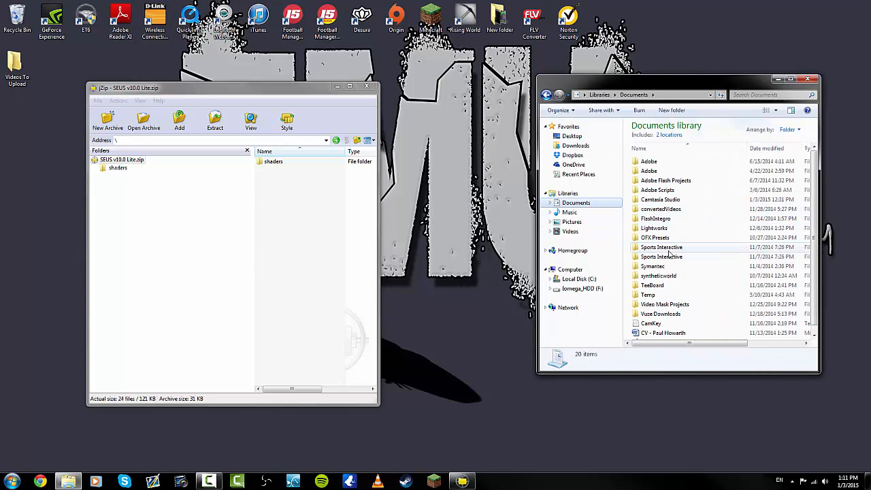
double_click(662, 247)
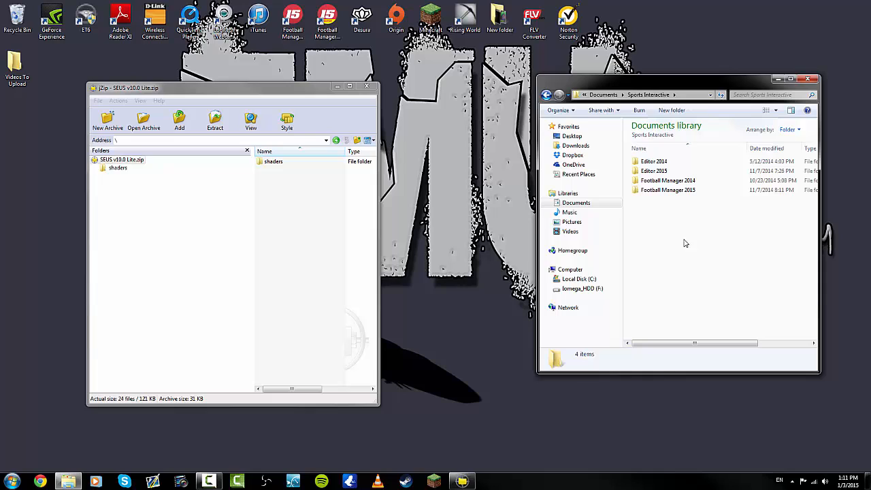
double_click(667, 190)
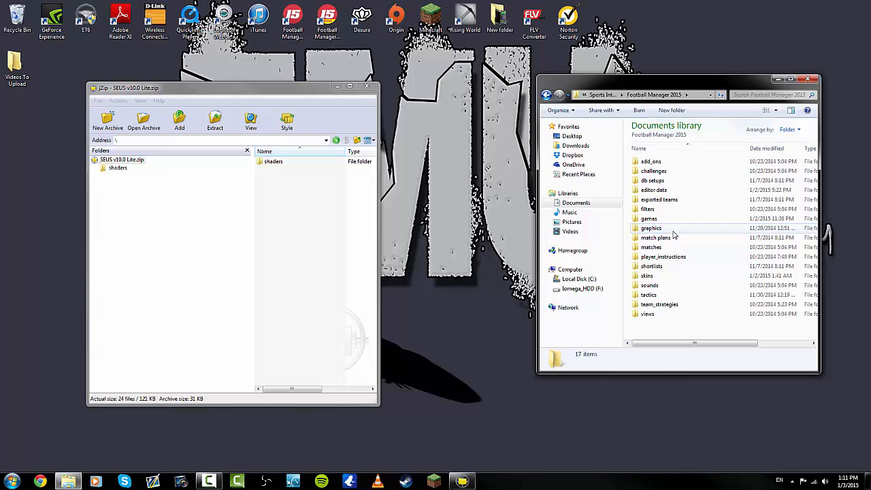
double_click(650, 228)
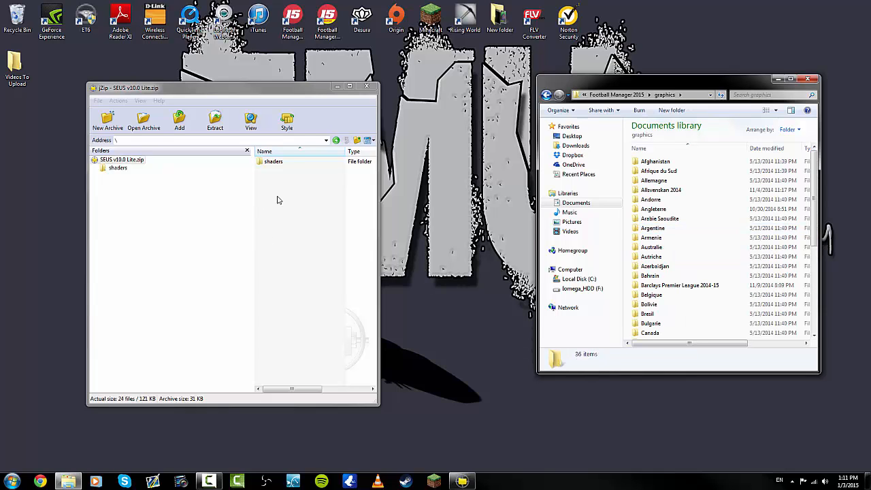
mouse_move(267, 238)
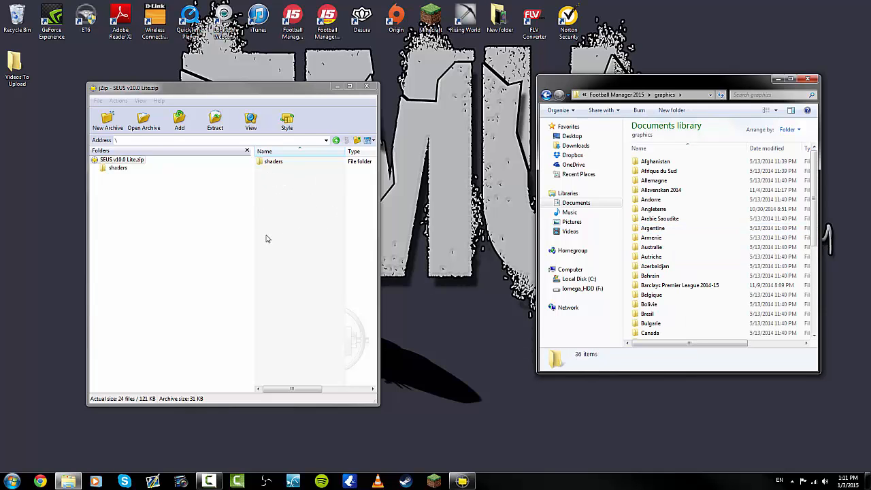
mouse_move(294, 198)
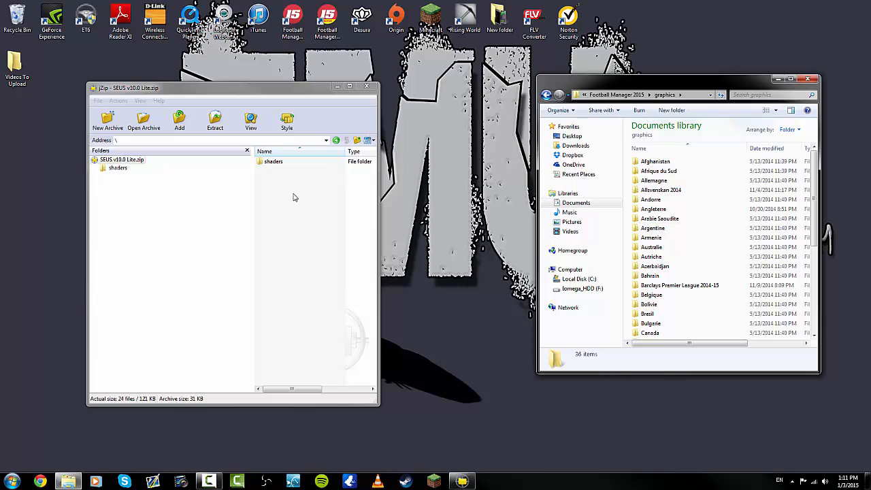
scroll("down", 3)
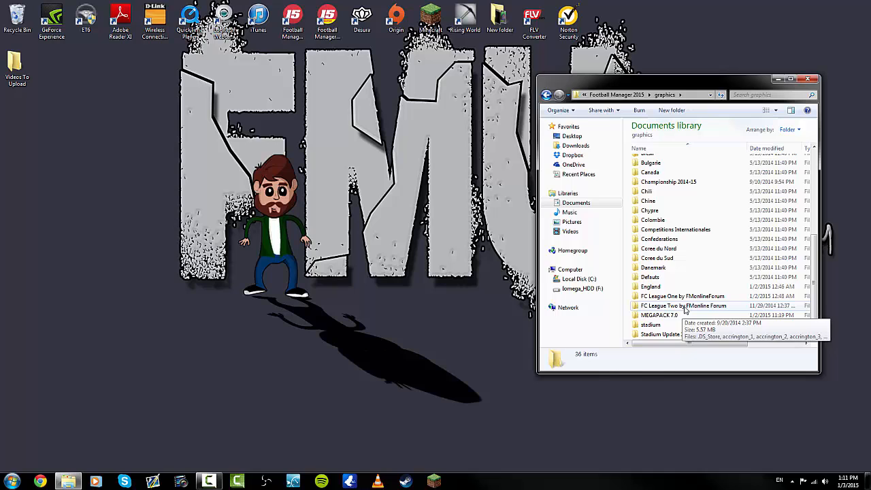
Browse the 151,574 face images in MEGAPACK 7.0, then close the Explorer window
double_click(658, 315)
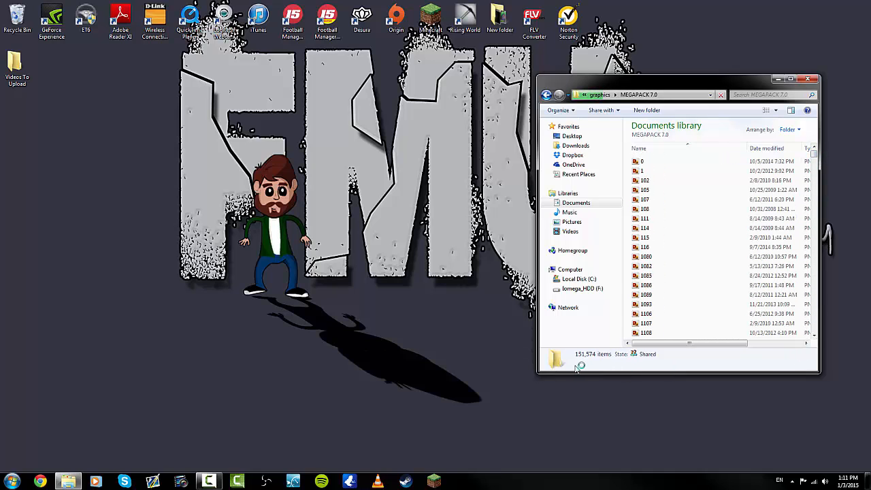
mouse_move(602, 366)
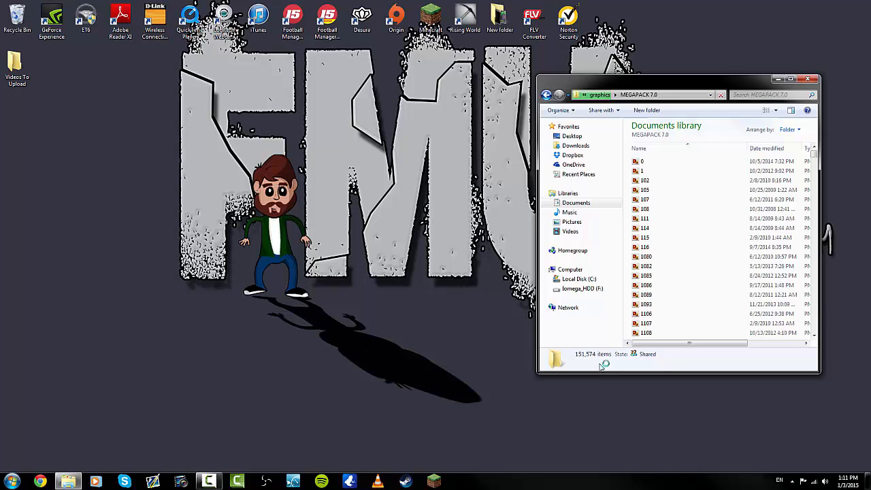
scroll("down", 3)
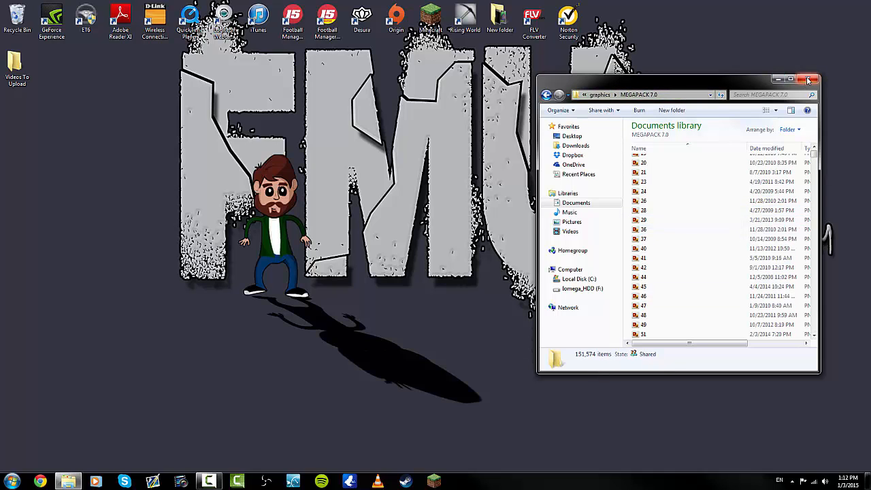
left_click(807, 78)
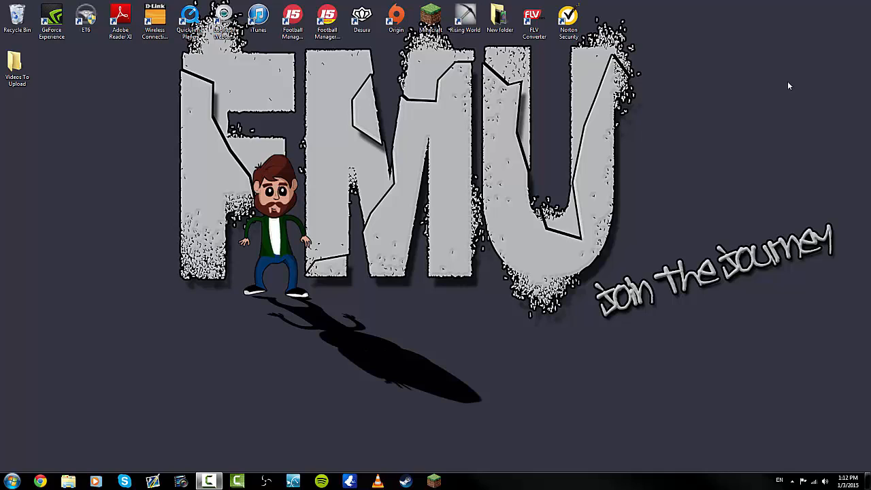
Switch to Football Manager 2015 and show the Interface section of Preferences
left_click(290, 15)
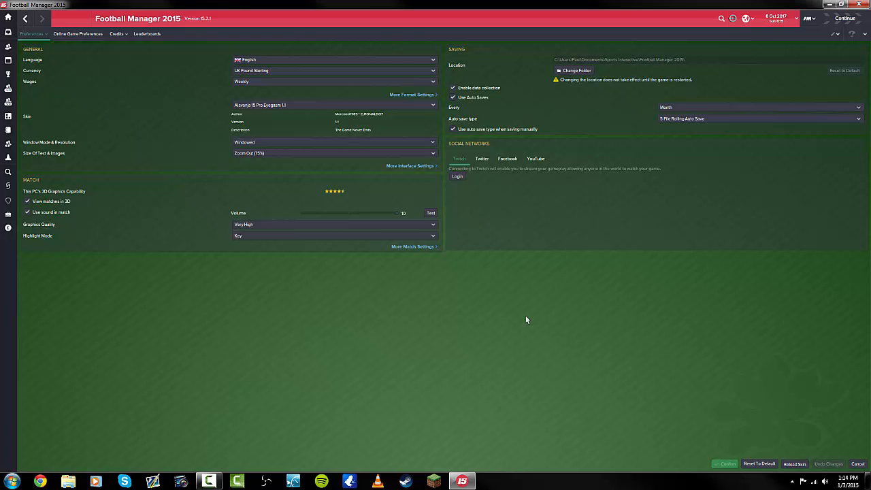
mouse_move(51, 34)
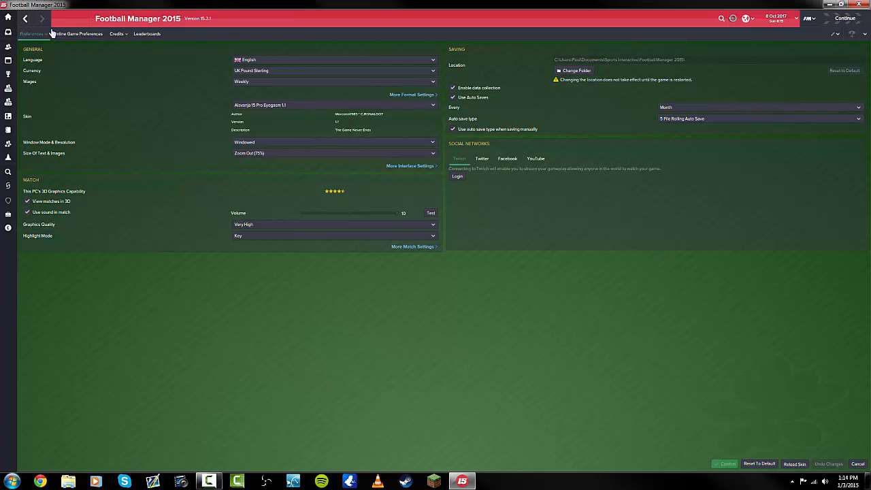
left_click(32, 34)
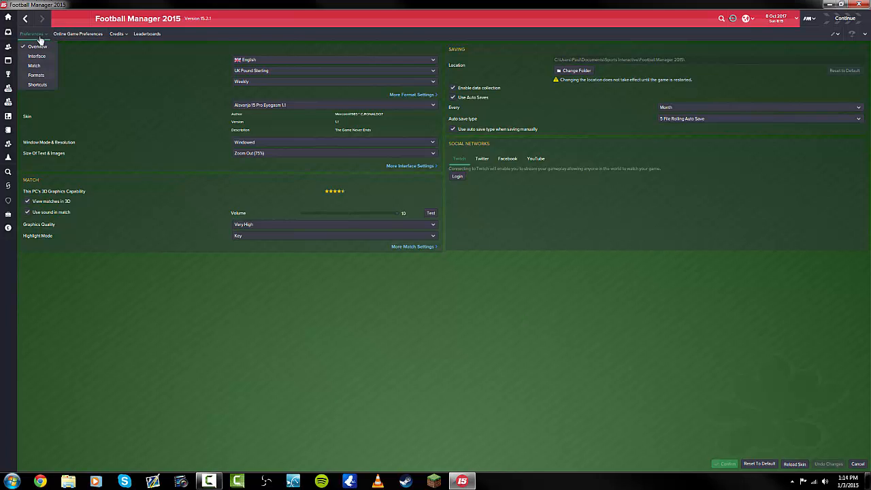
left_click(34, 33)
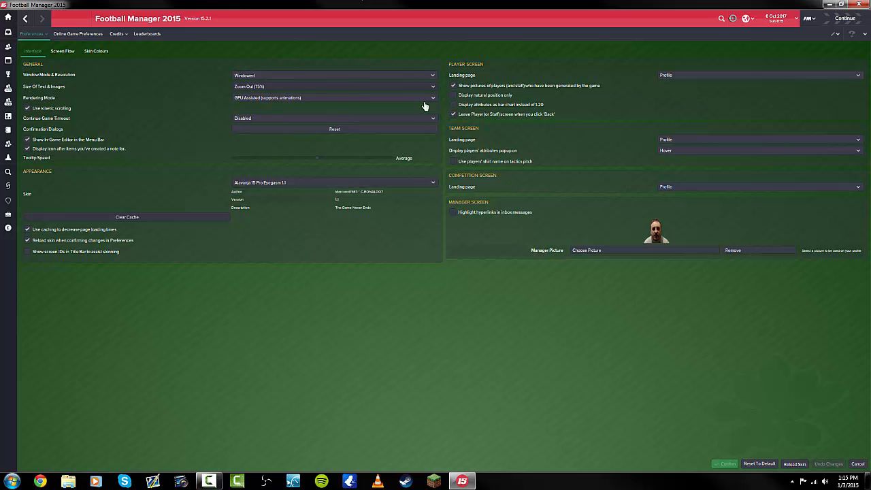
Clear the skin and layout cache and confirm with Yes
left_click(127, 216)
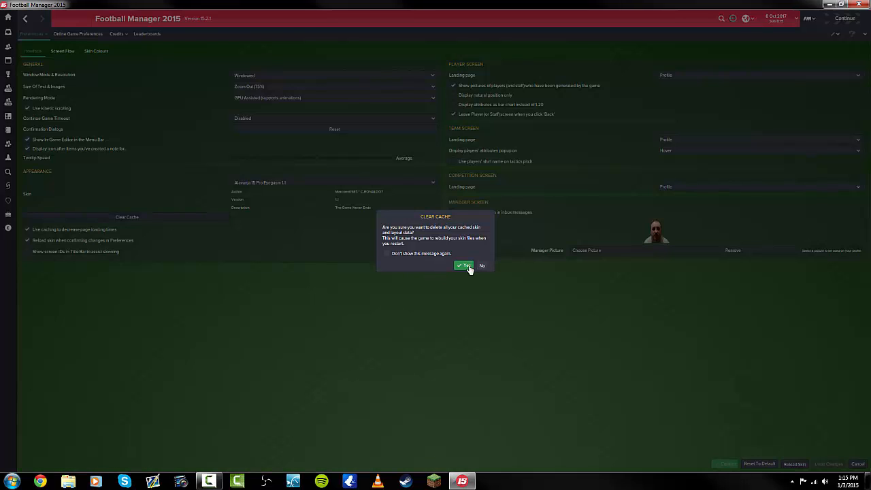
left_click(462, 266)
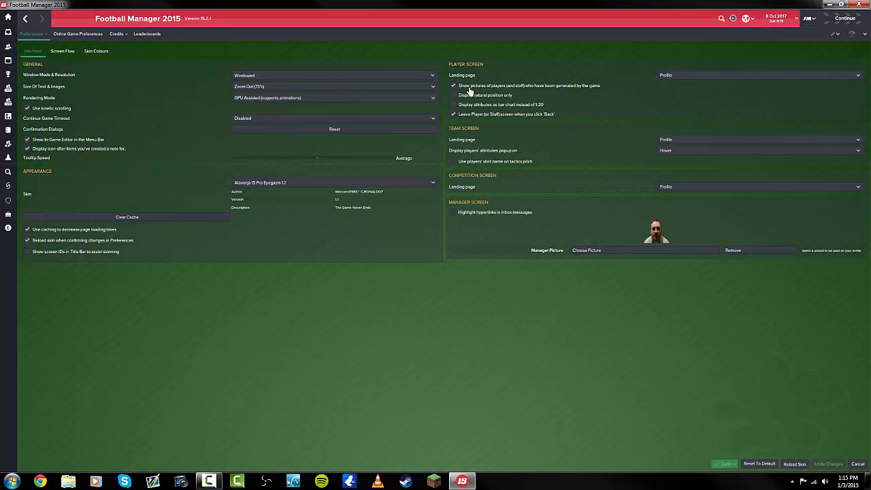
mouse_move(467, 91)
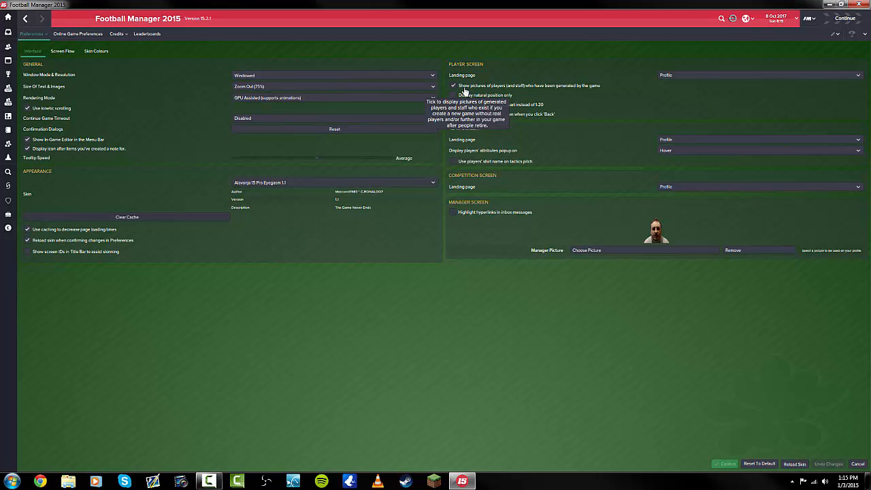
mouse_move(495, 92)
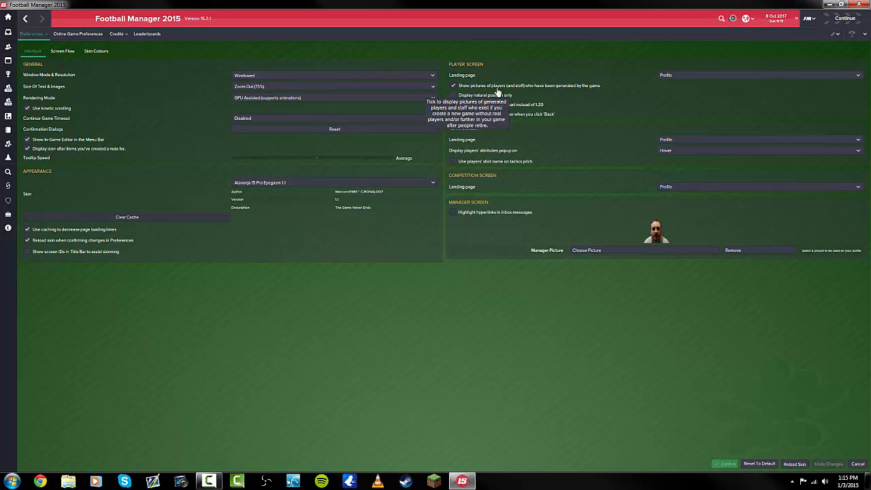
mouse_move(514, 90)
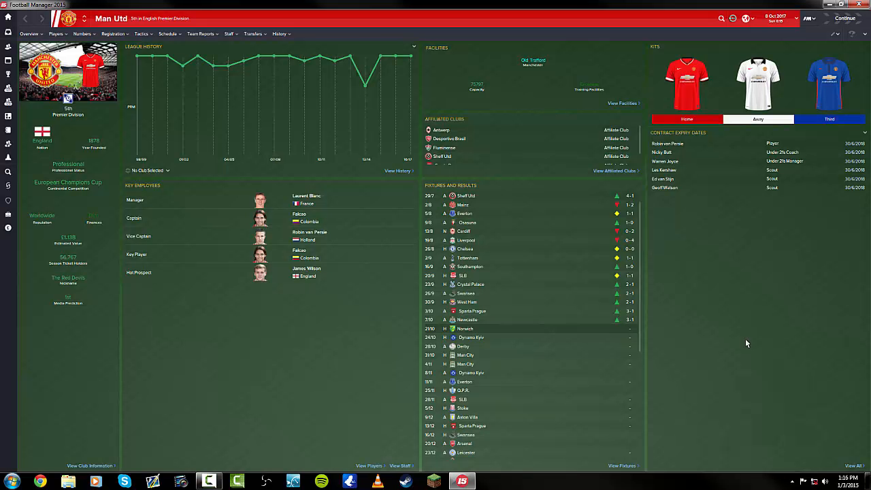
mouse_move(123, 157)
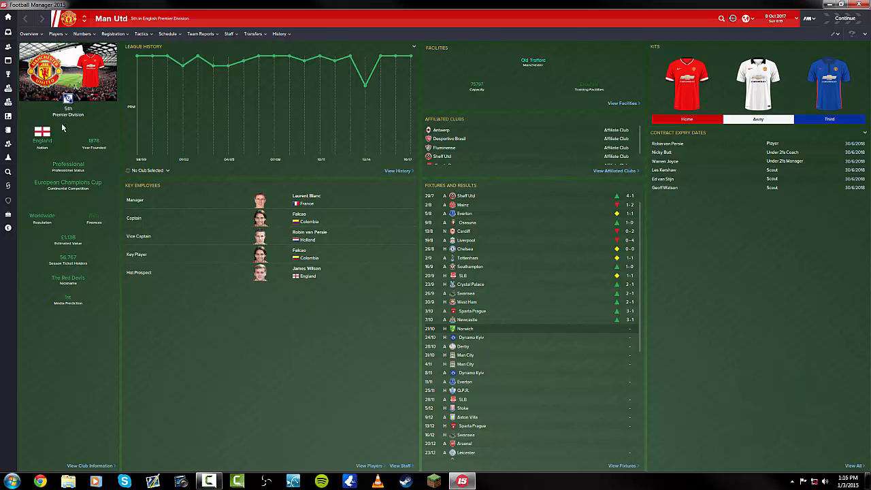
Go from the Man Utd club overview to the Players squad list
left_click(29, 34)
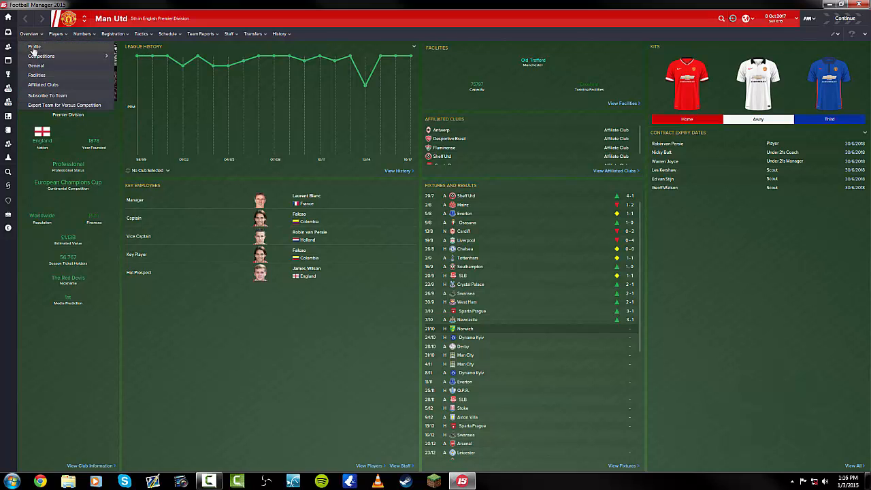
left_click(33, 46)
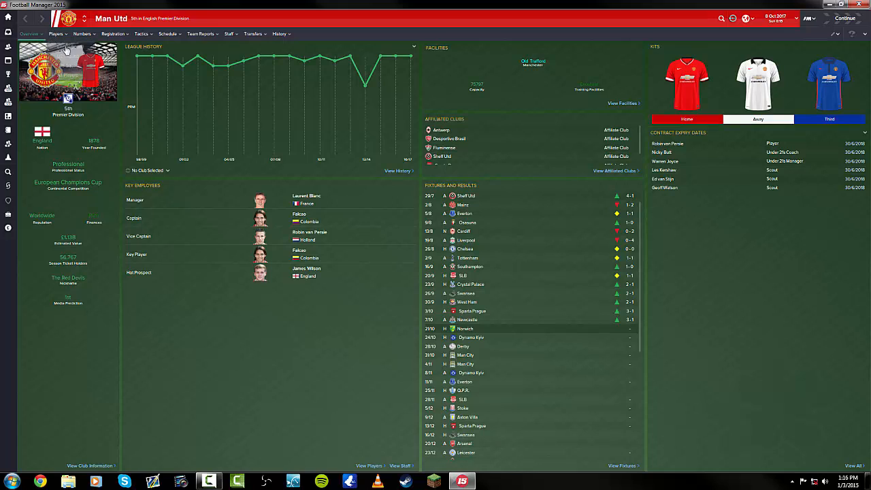
left_click(56, 34)
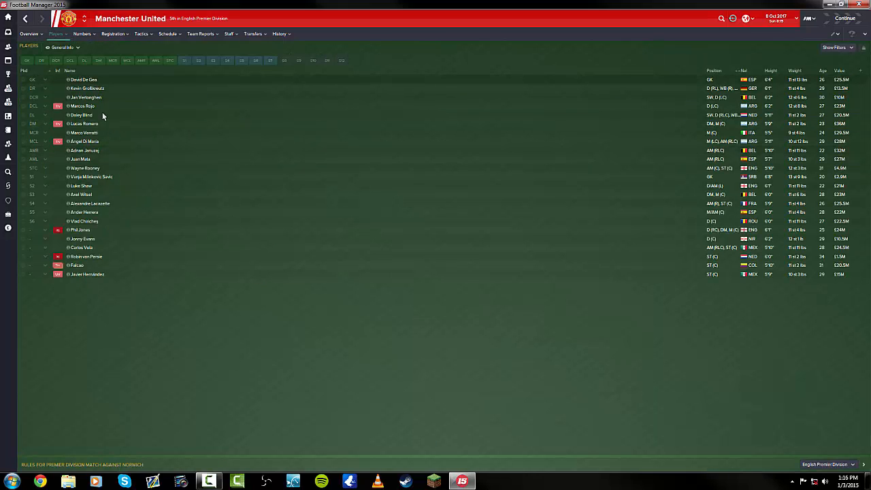